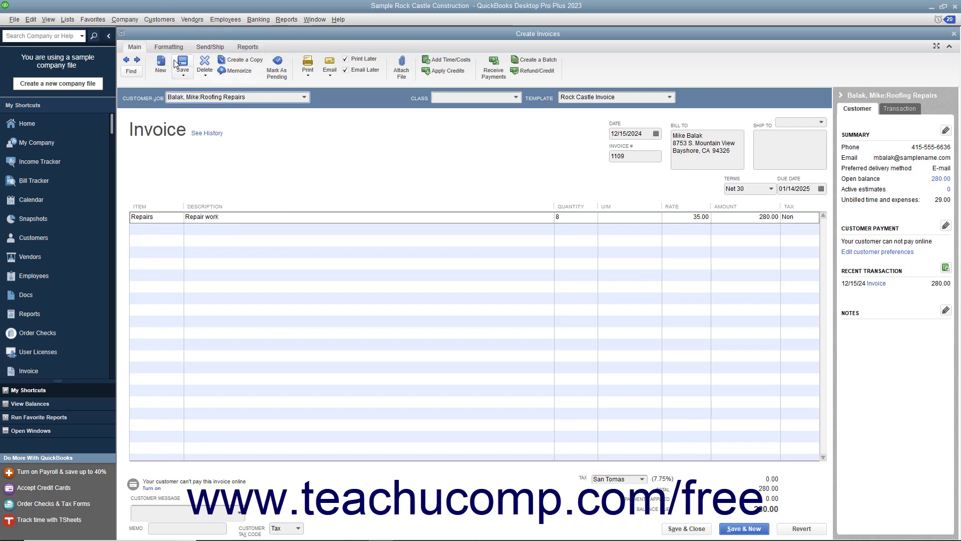
mouse_move(306, 101)
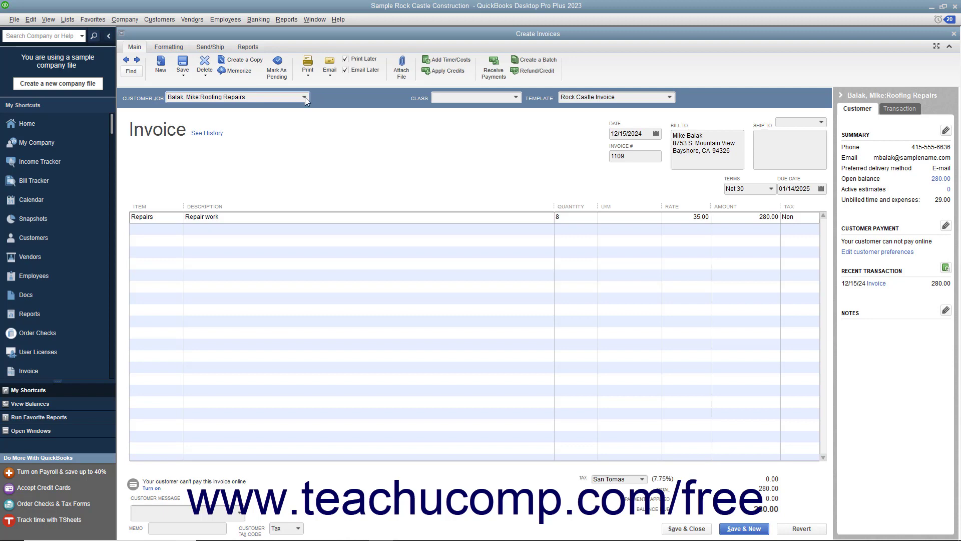
- Keep Balak, Mike:Roofing Repairs as the invoice job and bring up its billable time and costs
left_click(304, 97)
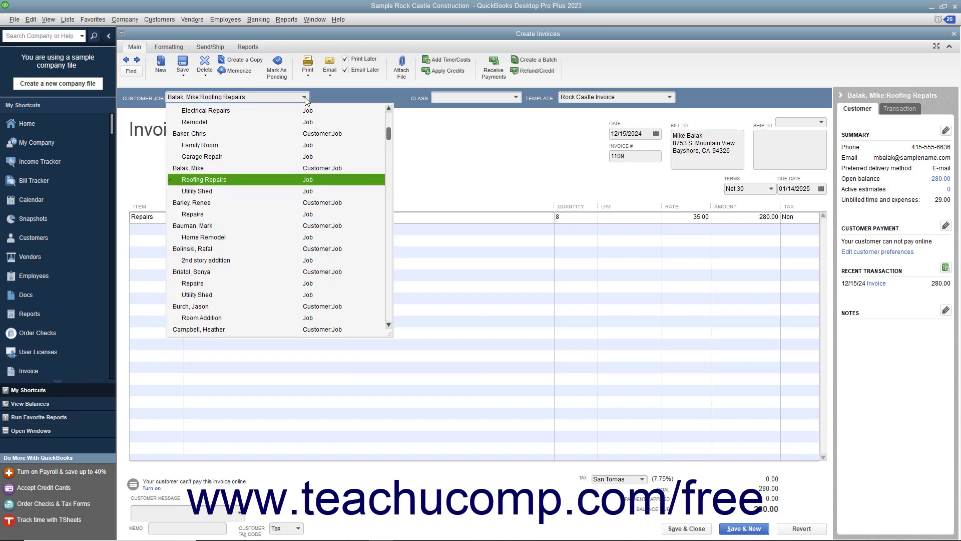
left_click(203, 179)
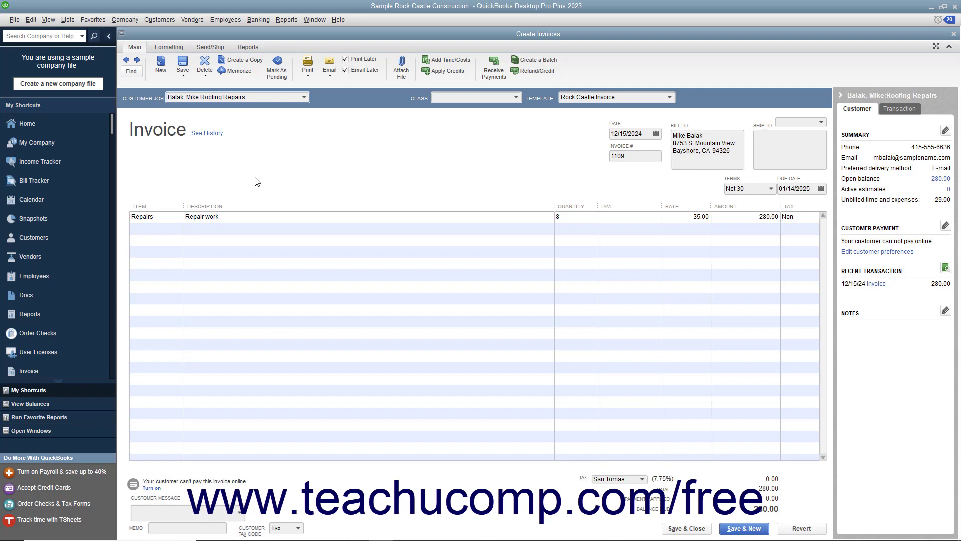
mouse_move(448, 64)
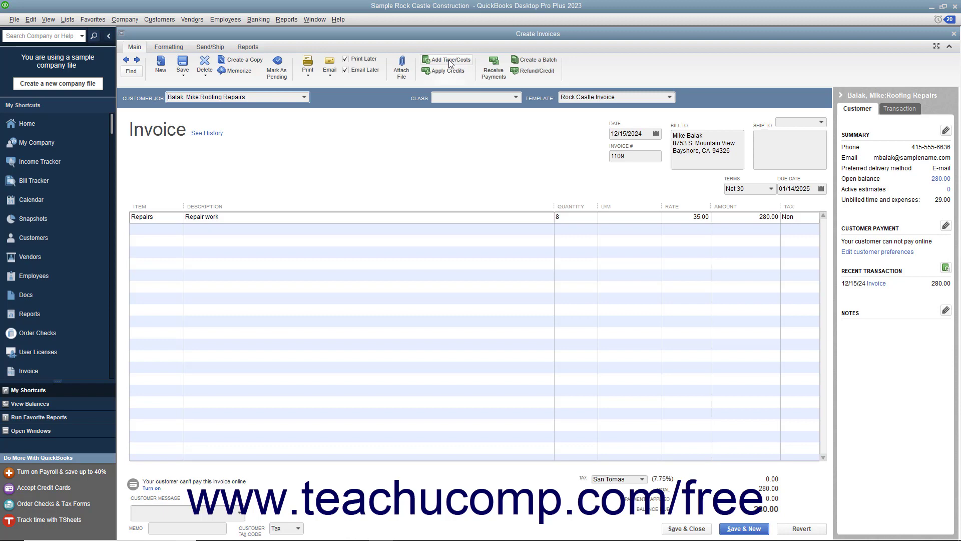
mouse_move(447, 64)
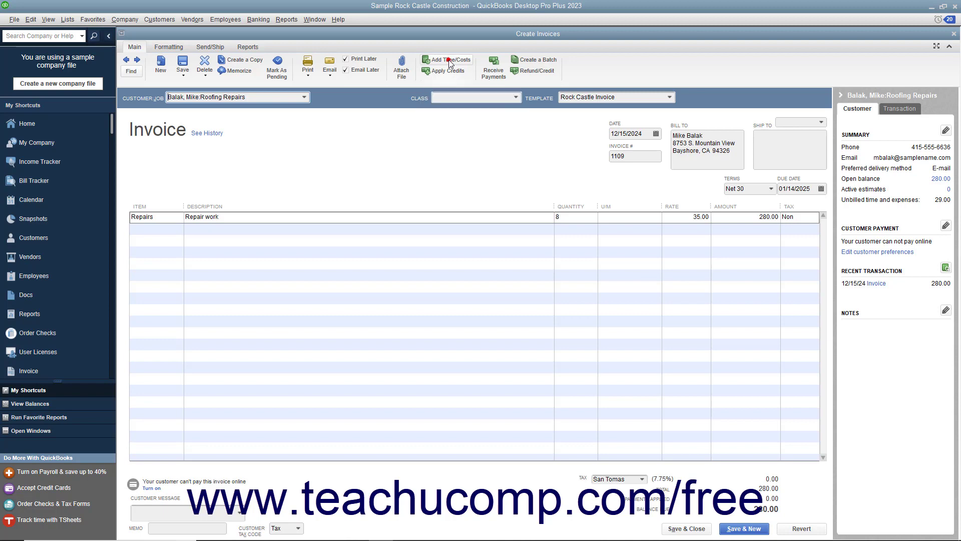
left_click(446, 60)
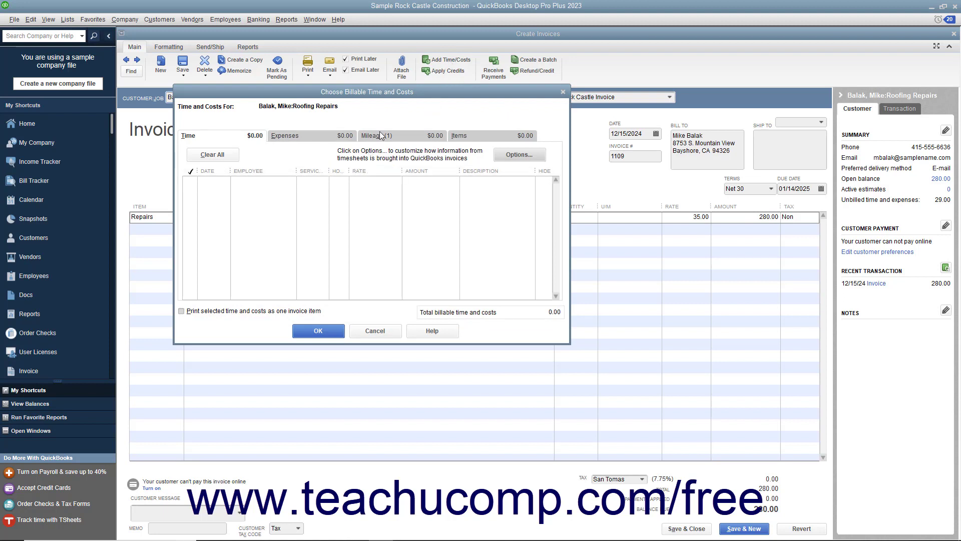
- Mark the 12/15/2024 mileage entry of 50 miles at 0.58 billable, totaling $29.00
left_click(377, 135)
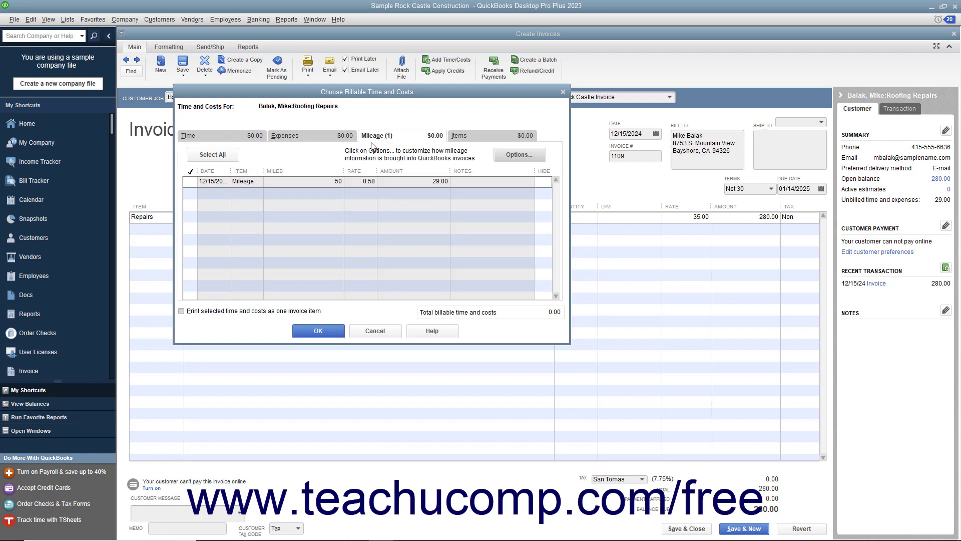
left_click(192, 181)
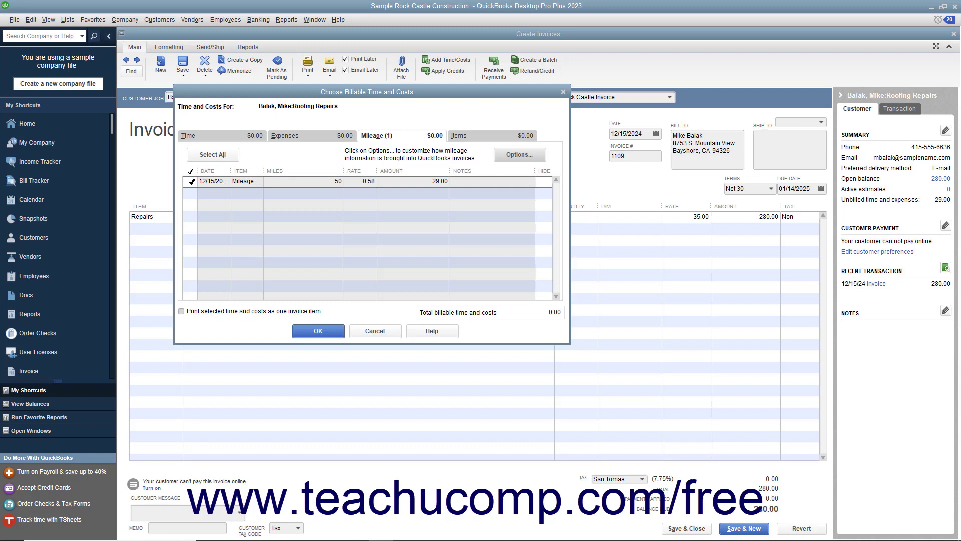
left_click(191, 181)
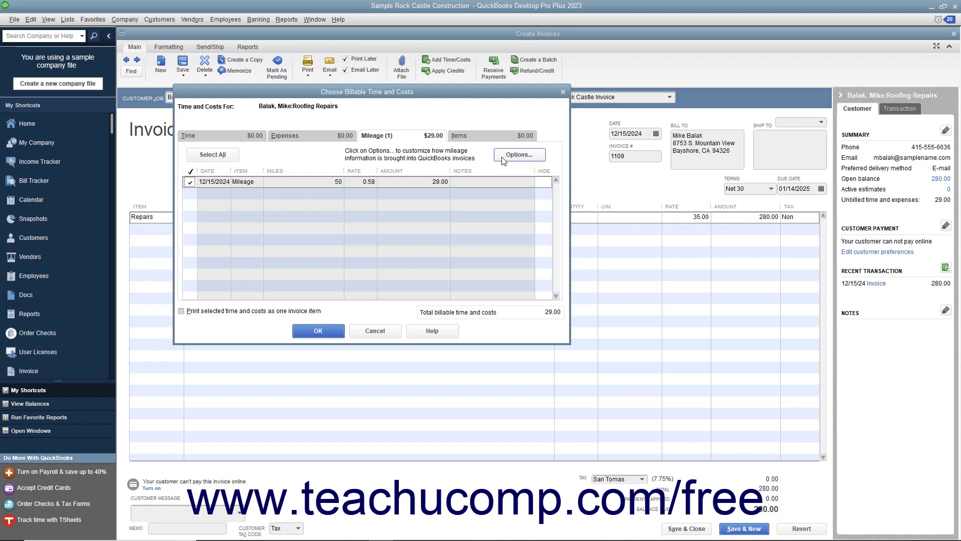
- Set mileage transfer options to combine activities with the same service items
left_click(518, 154)
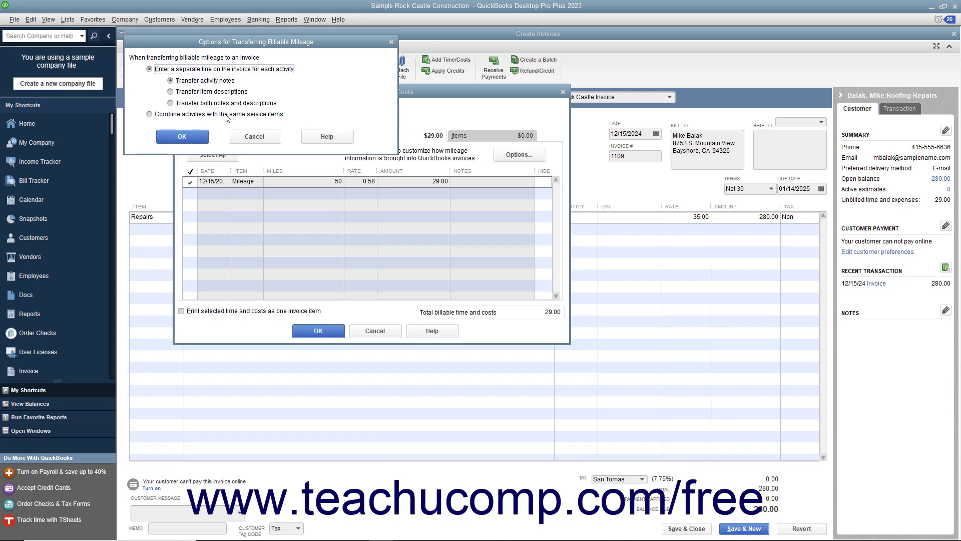
left_click(149, 114)
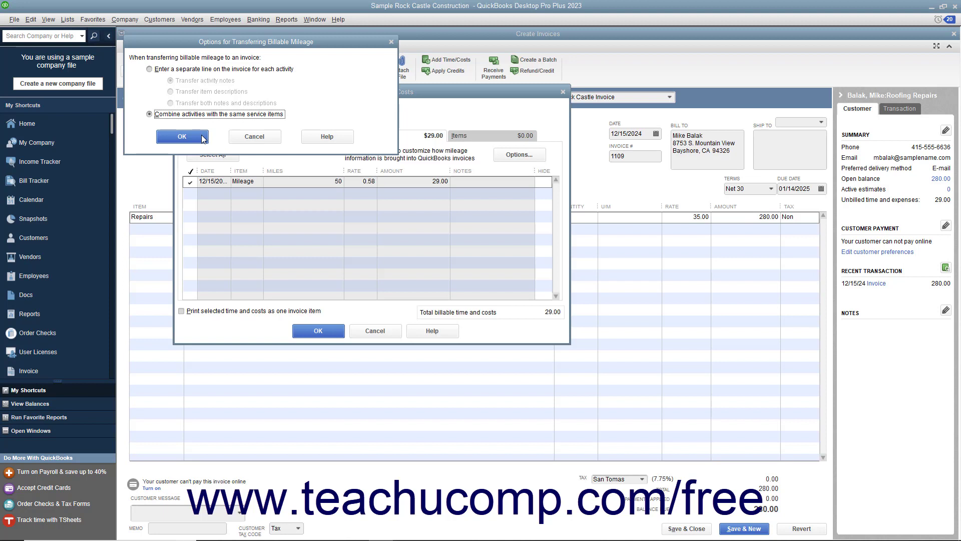
left_click(182, 136)
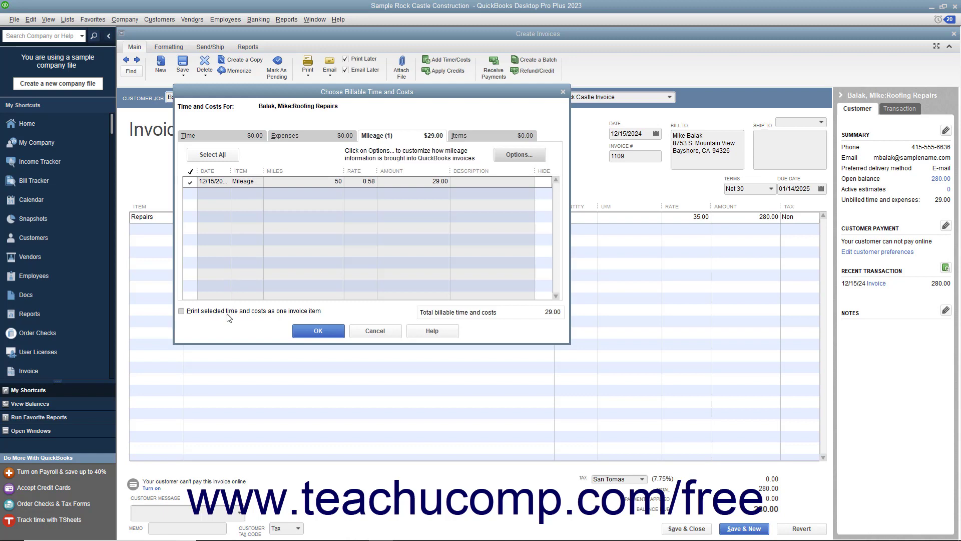
mouse_move(254, 315)
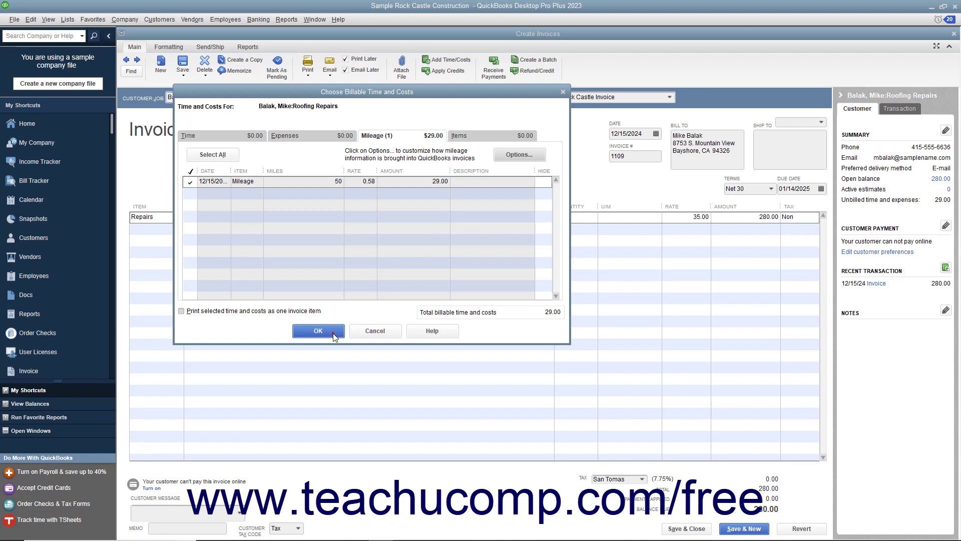
- Transfer the marked $29.00 mileage onto the invoice as a line below Repairs
left_click(318, 331)
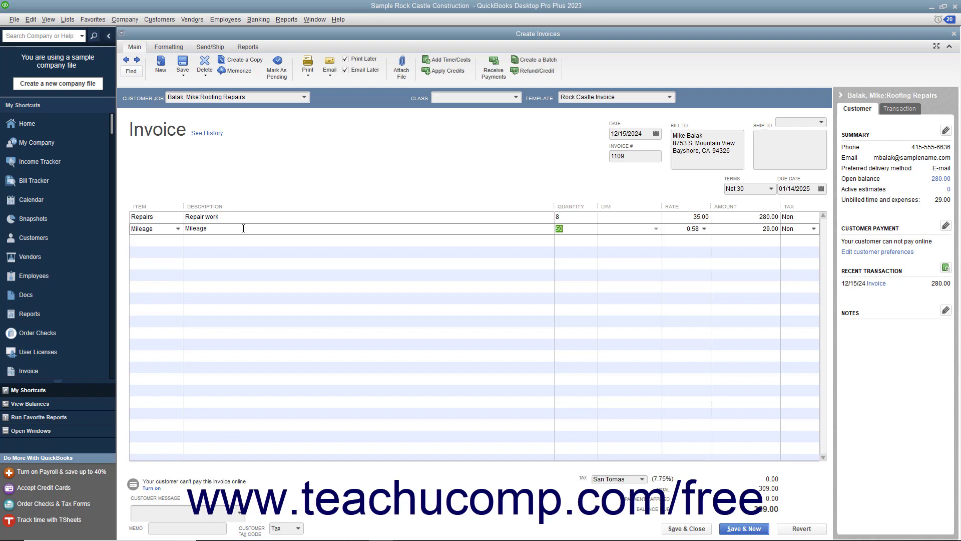
mouse_move(538, 485)
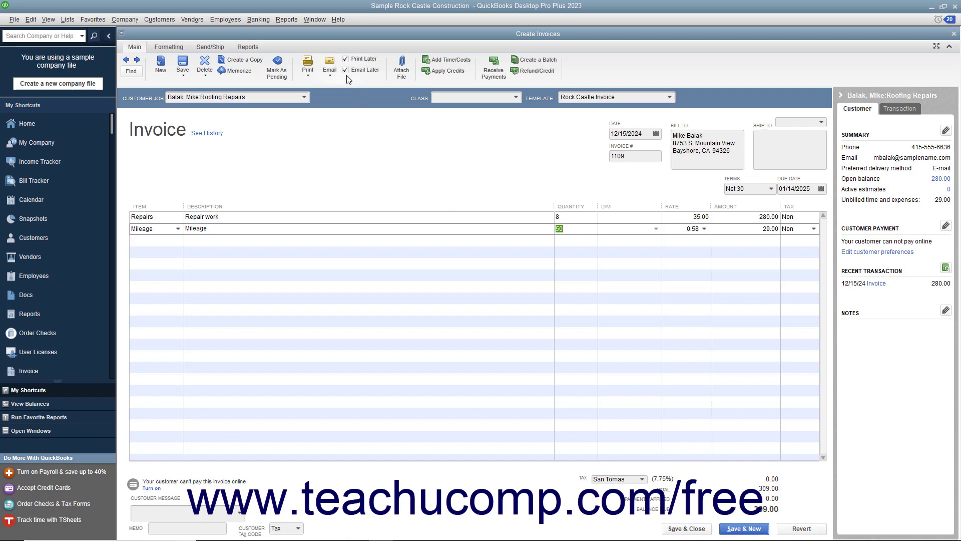
- Clear the Email Later flag so the $309.00 invoice is not queued for email
left_click(347, 69)
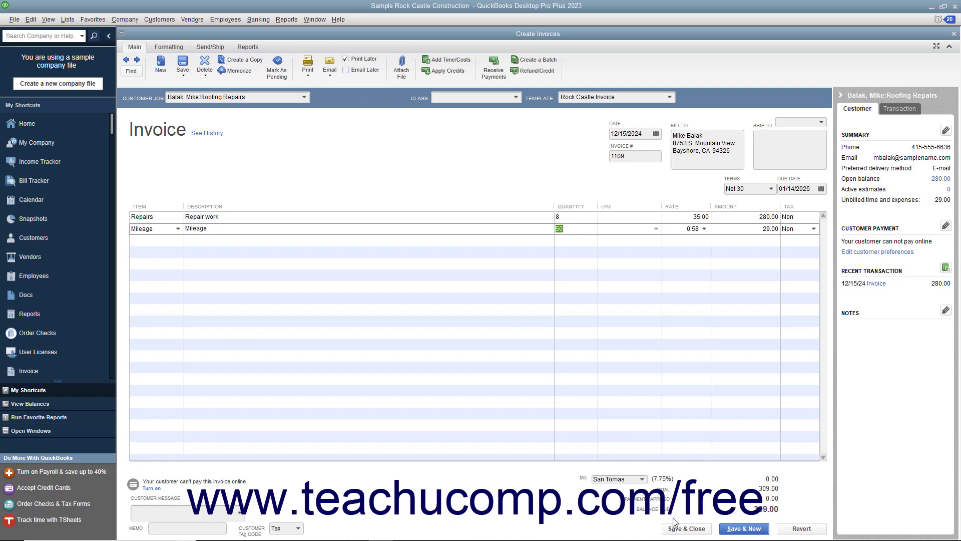